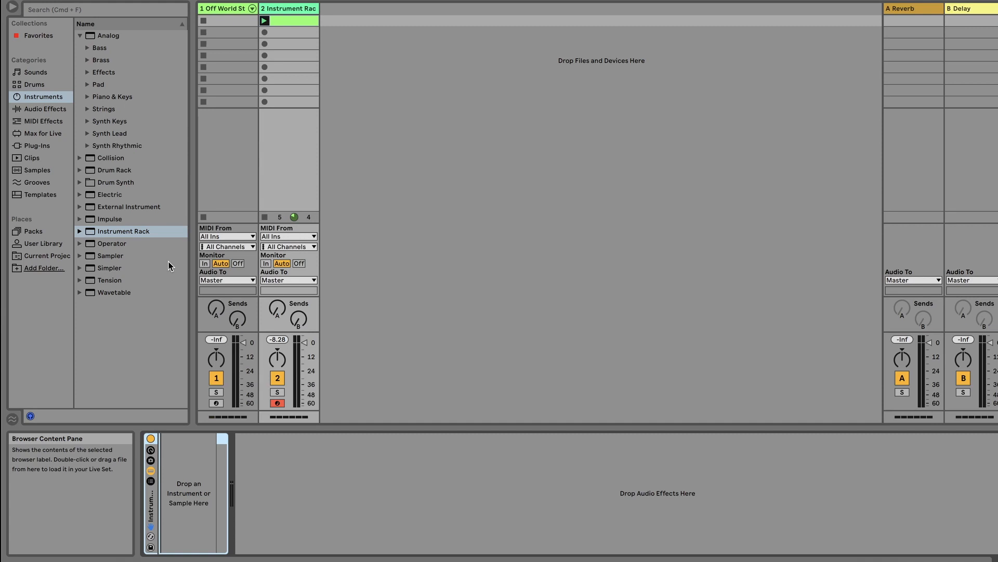
{"action": "mouse_move", "coordinate": [85, 89]}
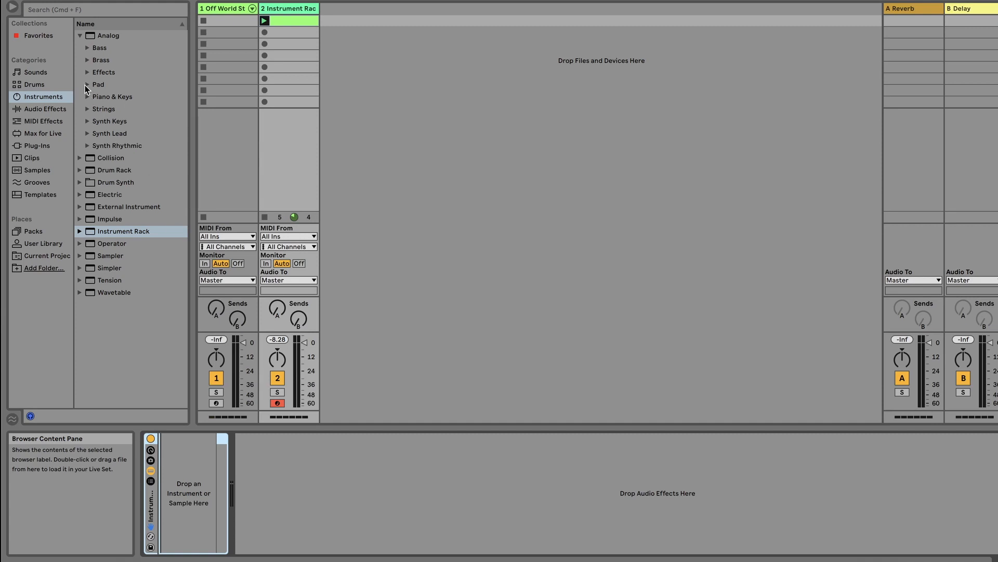
- Expand the Pad folder under Instruments > Analog to list its pad presets
{"action": "left_click", "coordinate": [99, 84]}
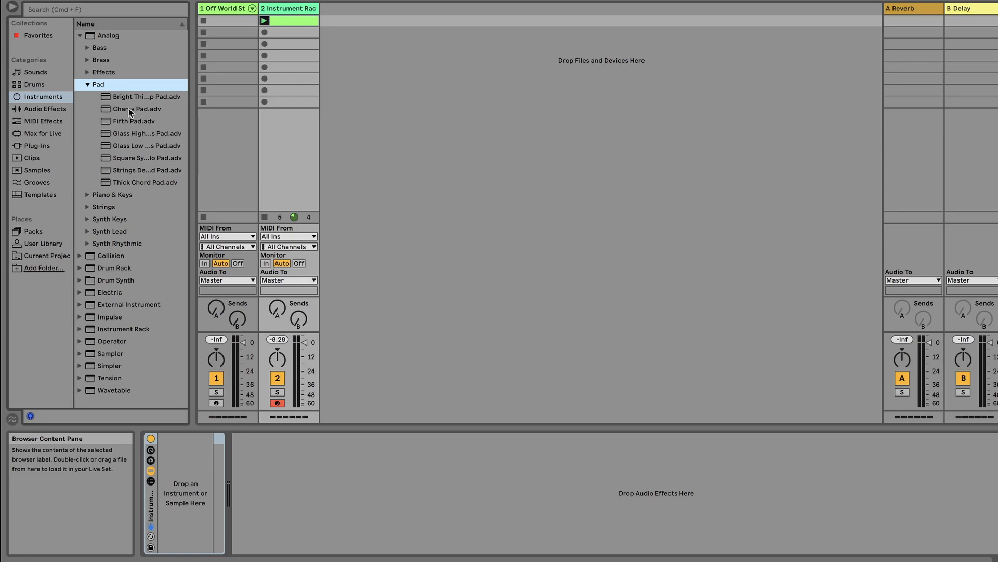
- Load Charry Pad.adv into the rack and show the chain list with its Chain select zones
{"action": "double_click", "coordinate": [139, 108]}
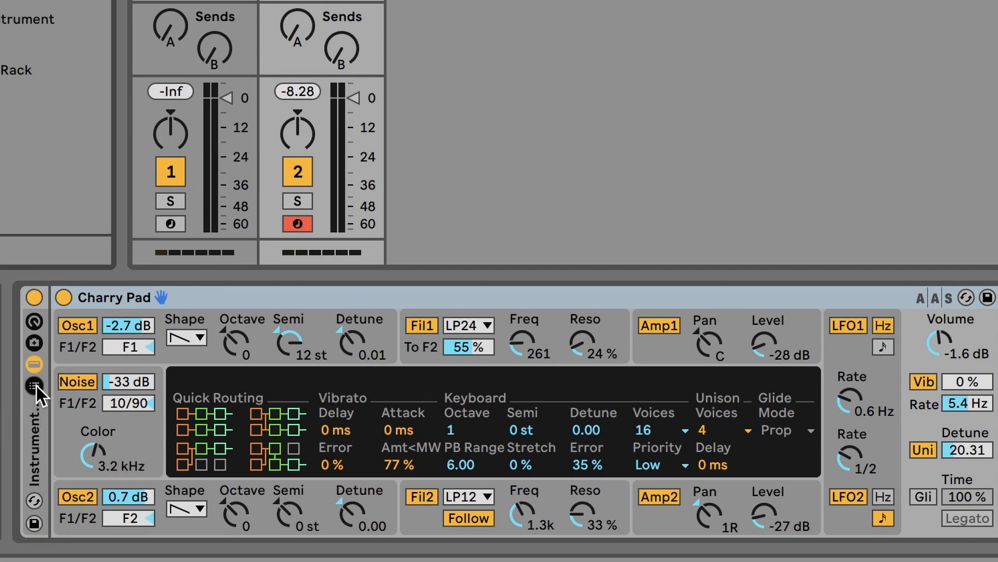
{"action": "left_click", "coordinate": [34, 387]}
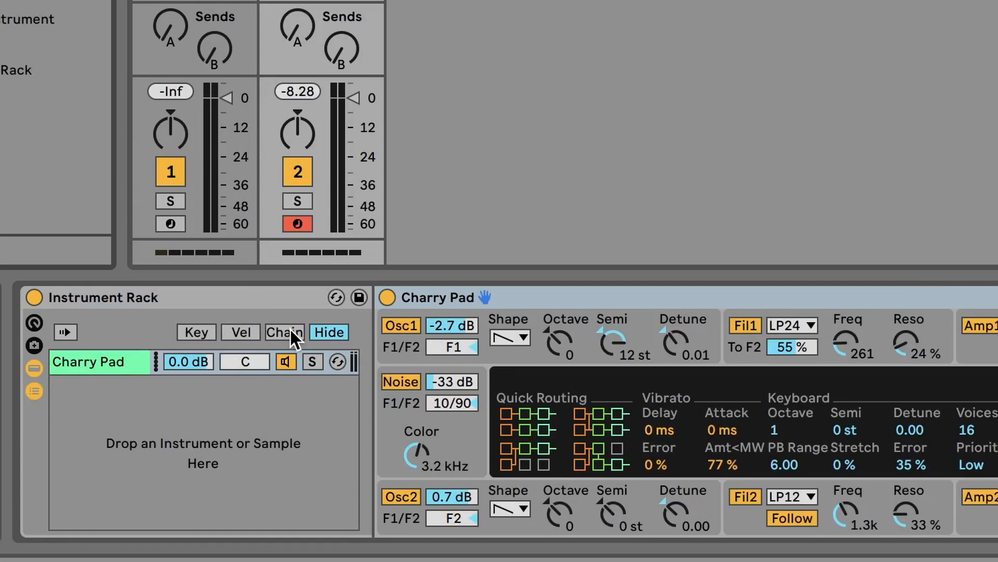
{"action": "left_click", "coordinate": [284, 332]}
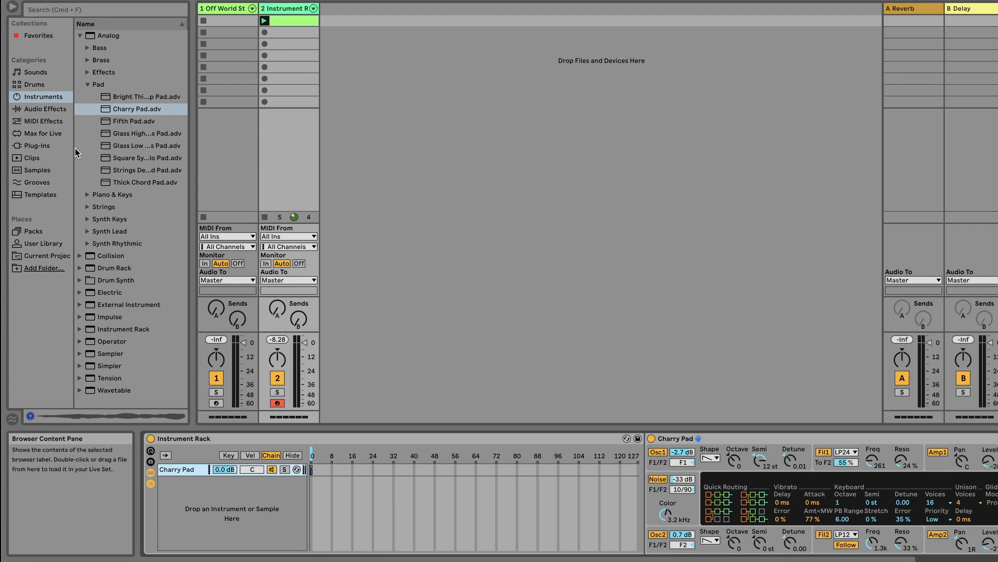
- Pick the next Analog pad preset in the browser to add as a rack chain
{"action": "left_click", "coordinate": [144, 145]}
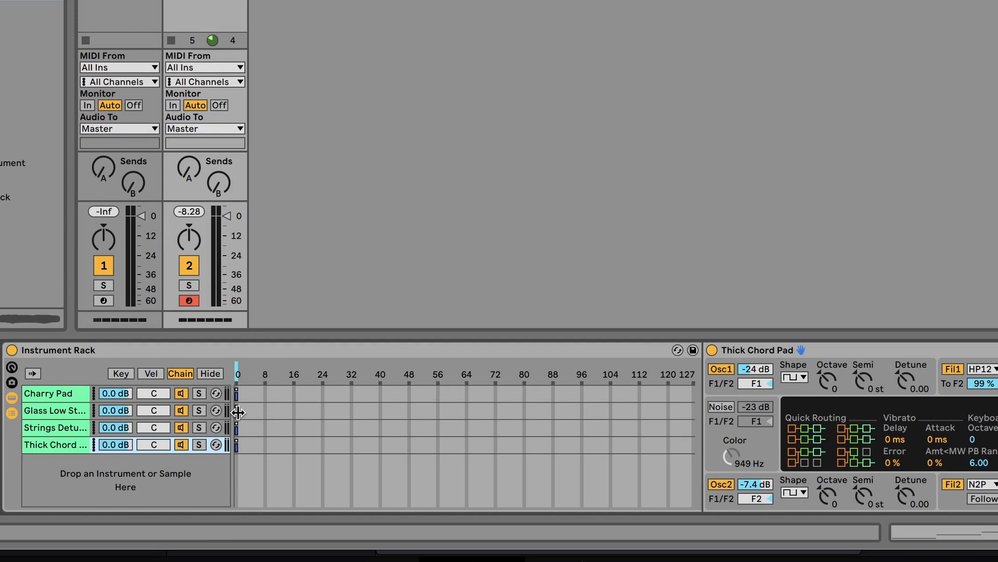
- Select the Charry Pad, Glass Low Strings and detuned strings chains to set their zones
{"action": "left_click", "coordinate": [54, 410]}
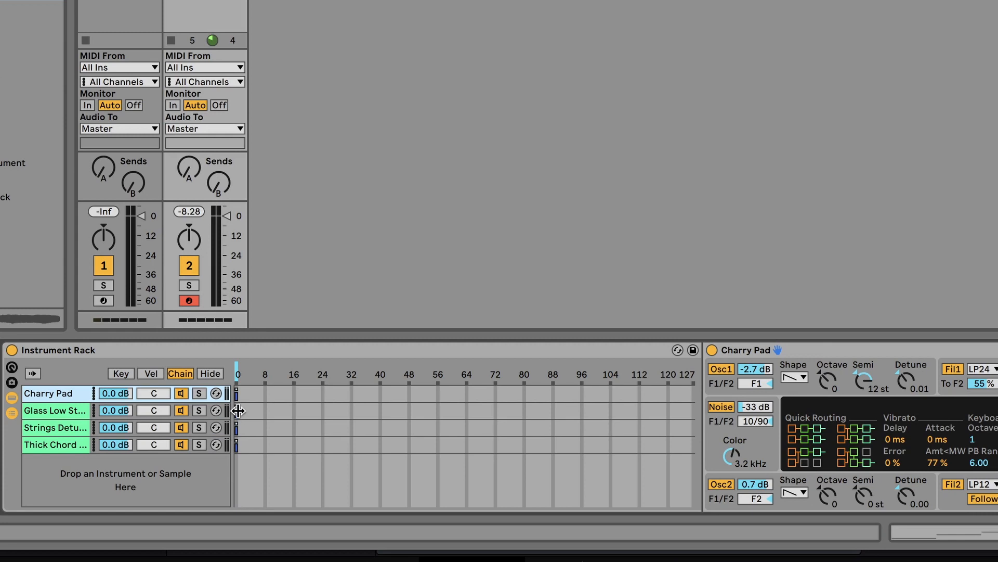
{"action": "left_click", "coordinate": [54, 410]}
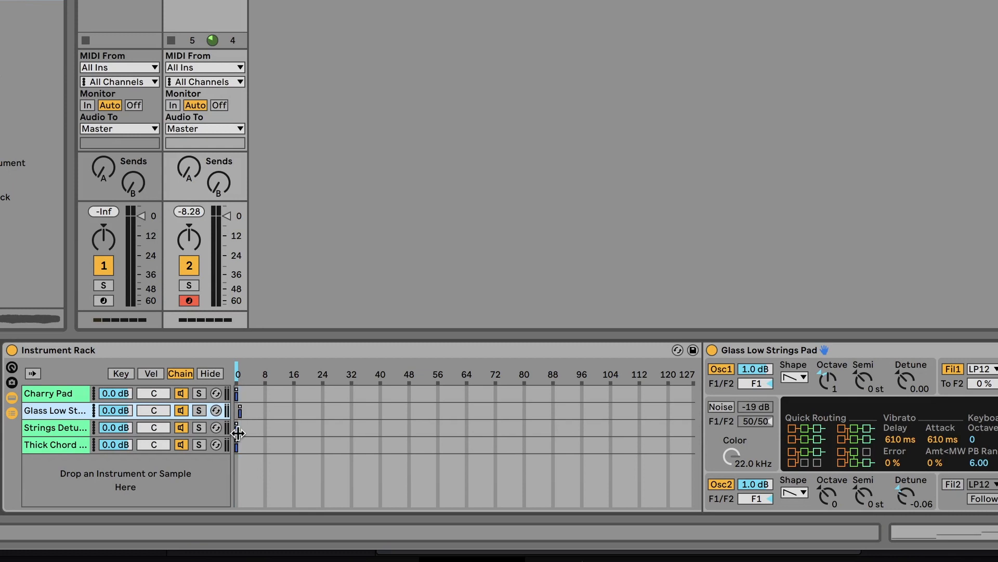
{"action": "left_click", "coordinate": [55, 428]}
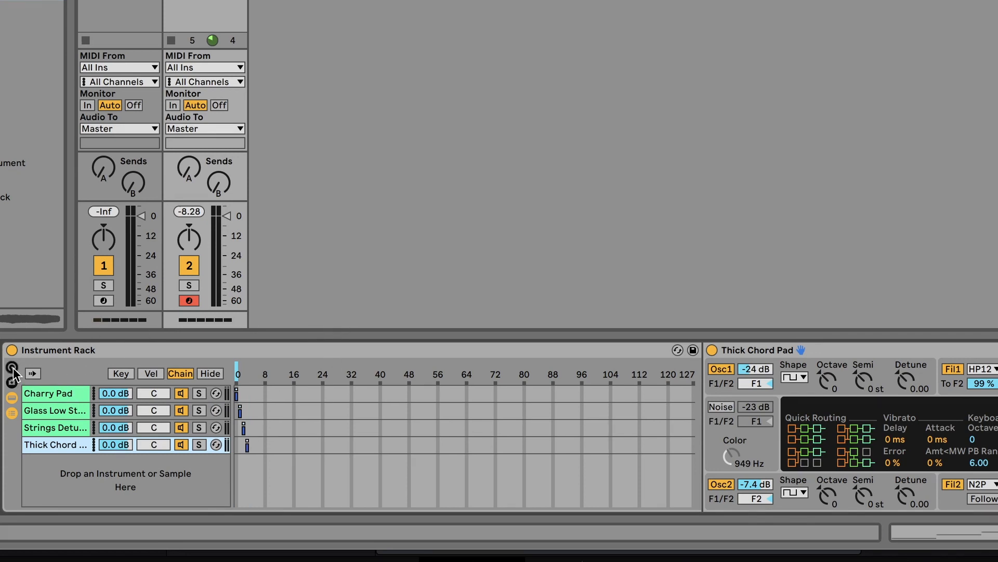
- Show the rack's macro knobs and map the Chain select ruler to Macro 1
{"action": "left_click", "coordinate": [12, 382]}
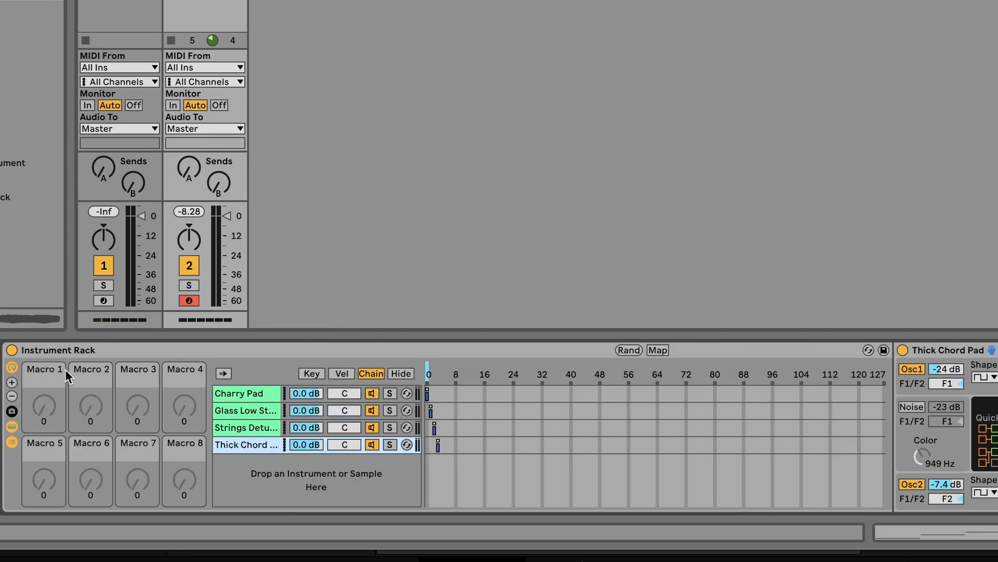
{"action": "mouse_move", "coordinate": [682, 344]}
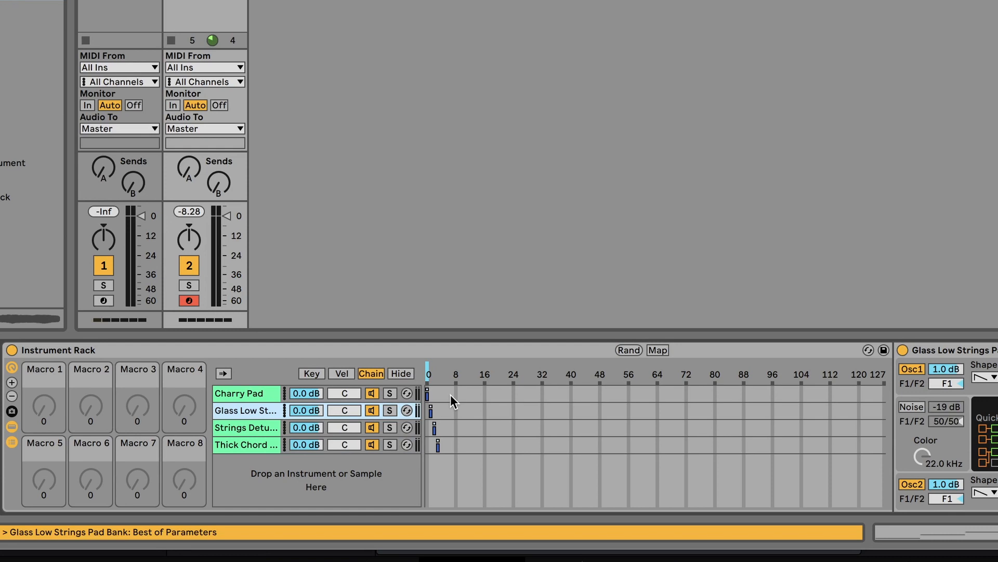
{"action": "mouse_move", "coordinate": [425, 325]}
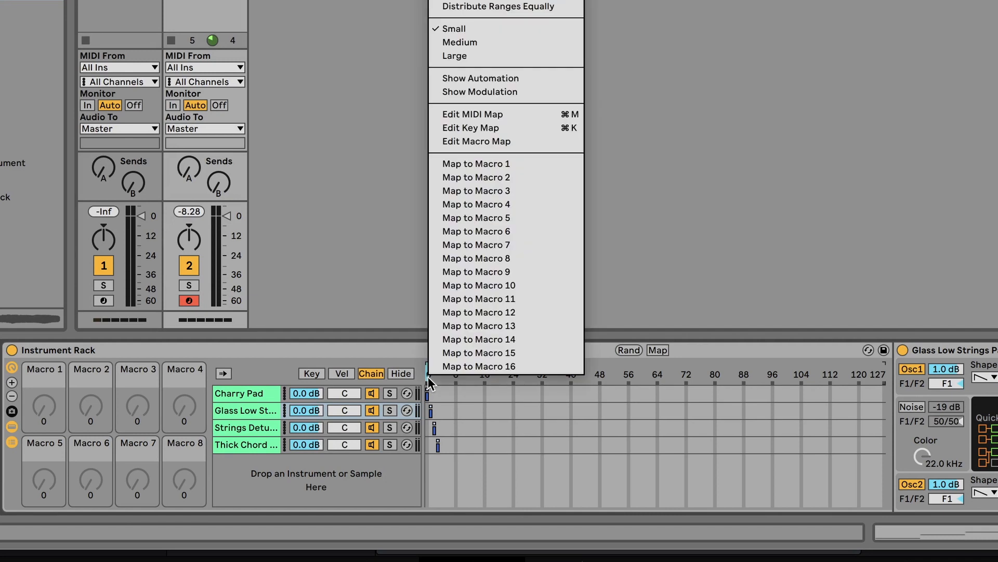
{"action": "mouse_move", "coordinate": [481, 167]}
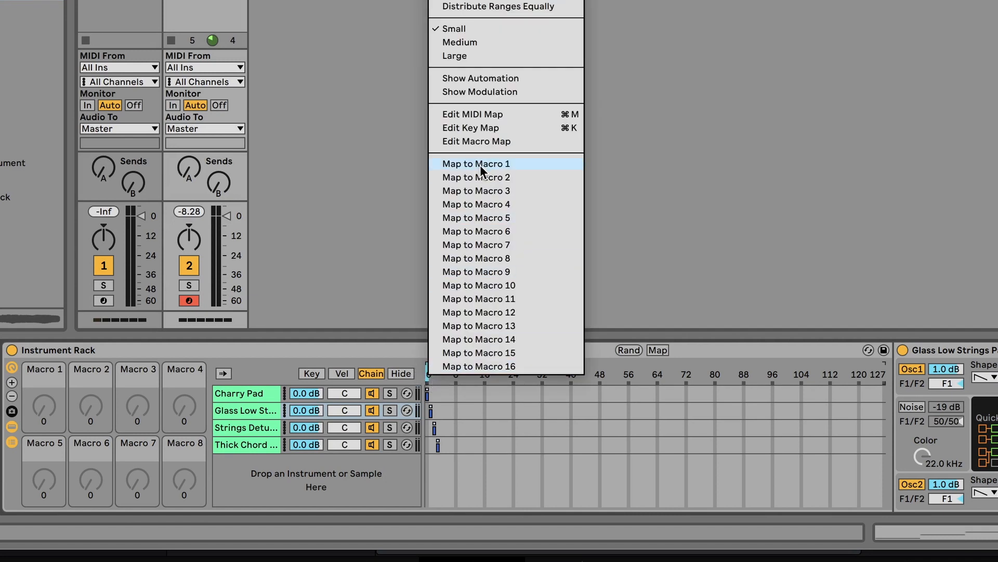
{"action": "left_click", "coordinate": [476, 164]}
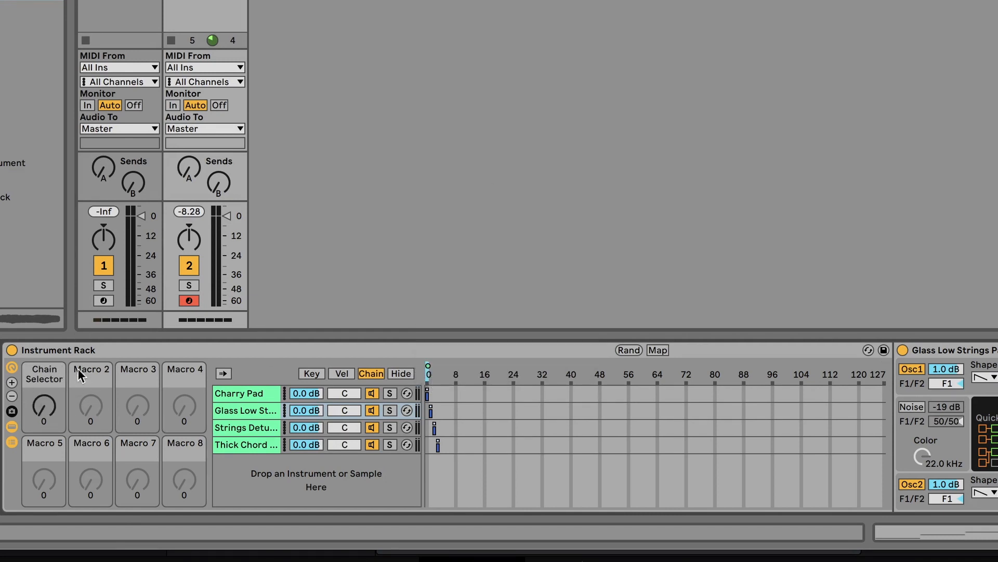
{"action": "mouse_move", "coordinate": [408, 463]}
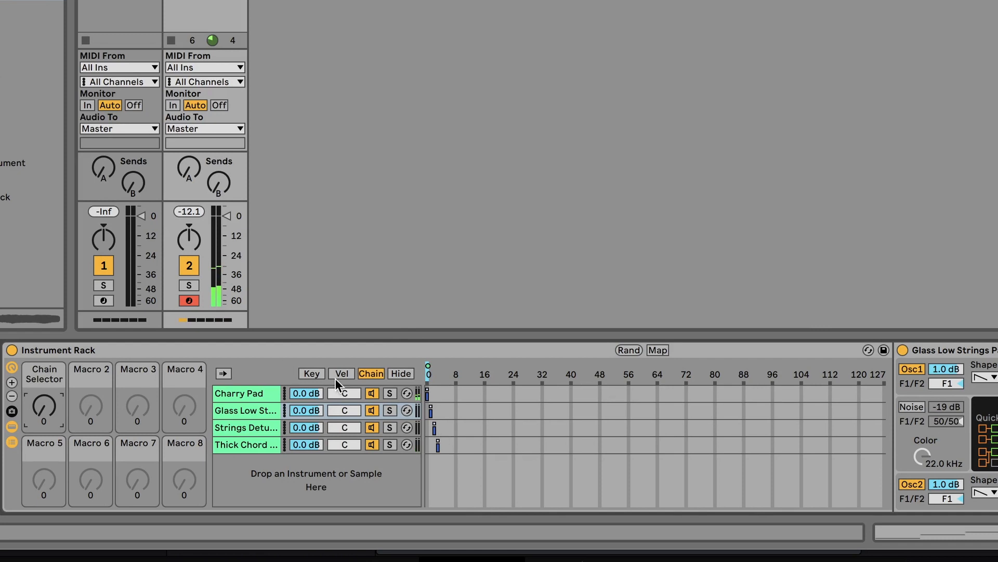
{"action": "mouse_move", "coordinate": [188, 446]}
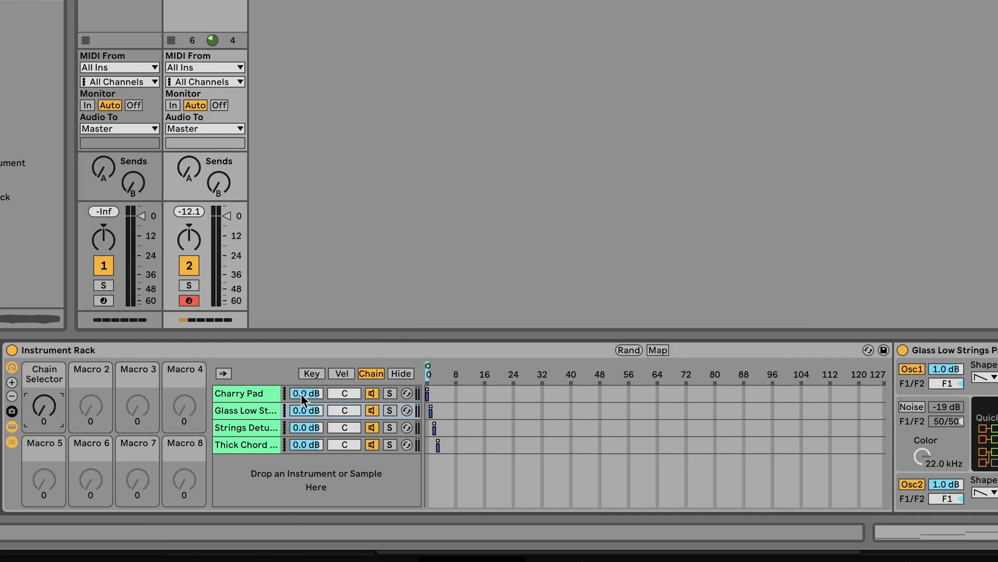
{"action": "mouse_move", "coordinate": [662, 359]}
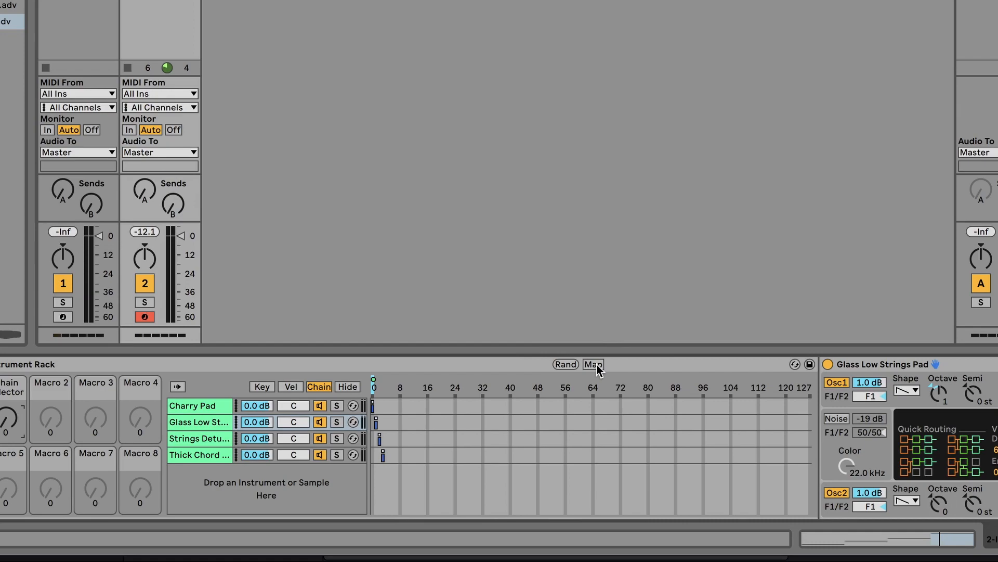
{"action": "left_click", "coordinate": [593, 364]}
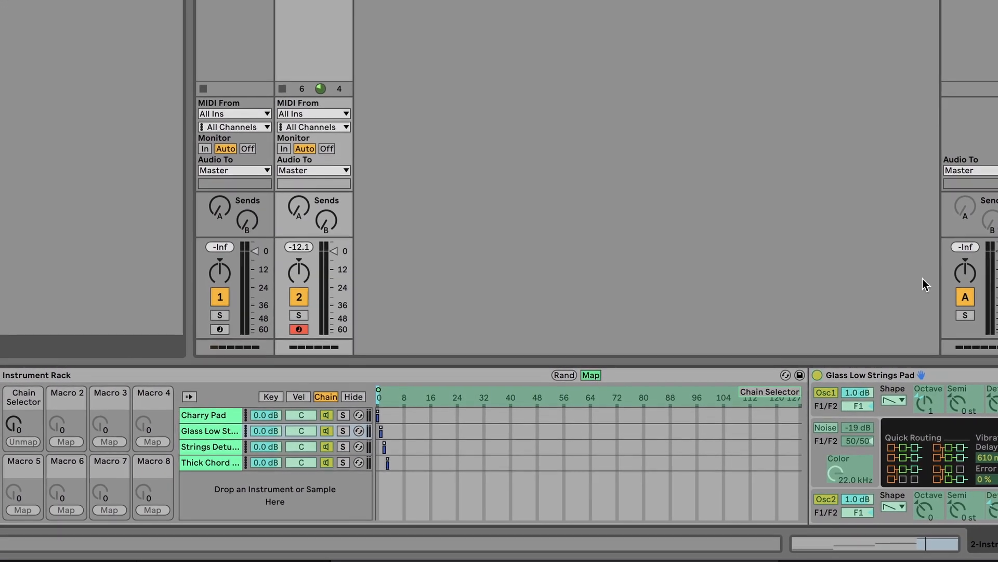
{"action": "left_click", "coordinate": [210, 415]}
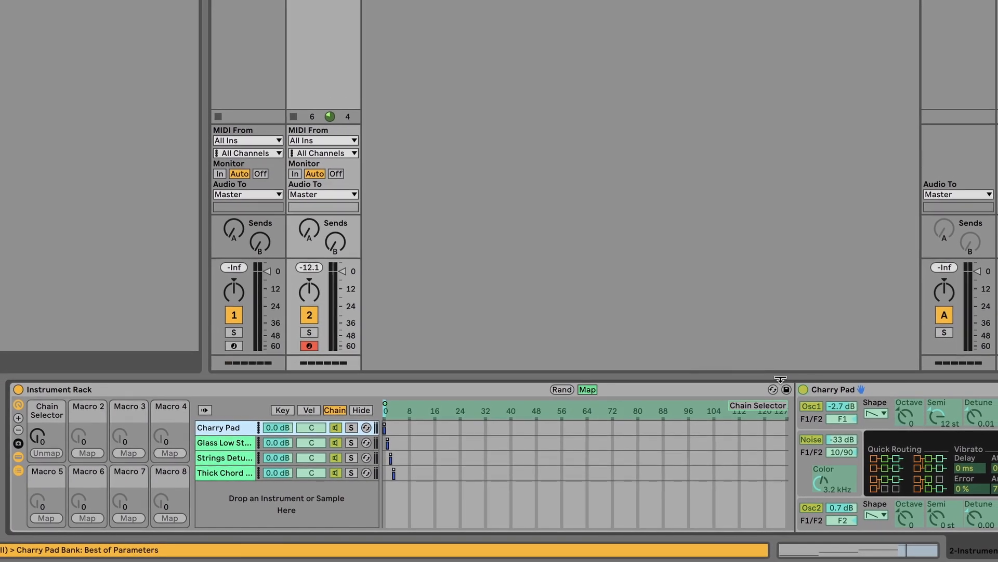
{"action": "right_click", "coordinate": [798, 398]}
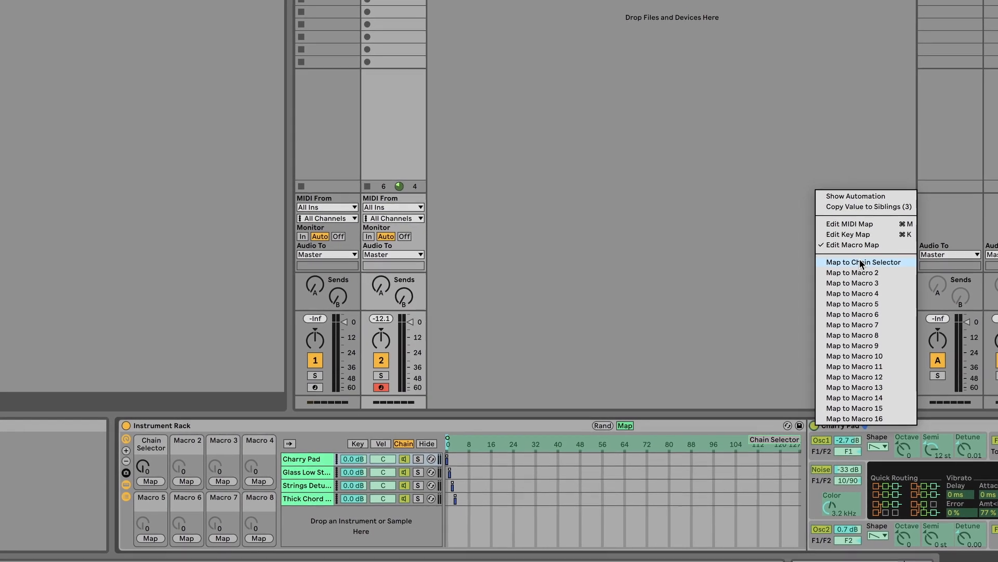
{"action": "left_click", "coordinate": [864, 262]}
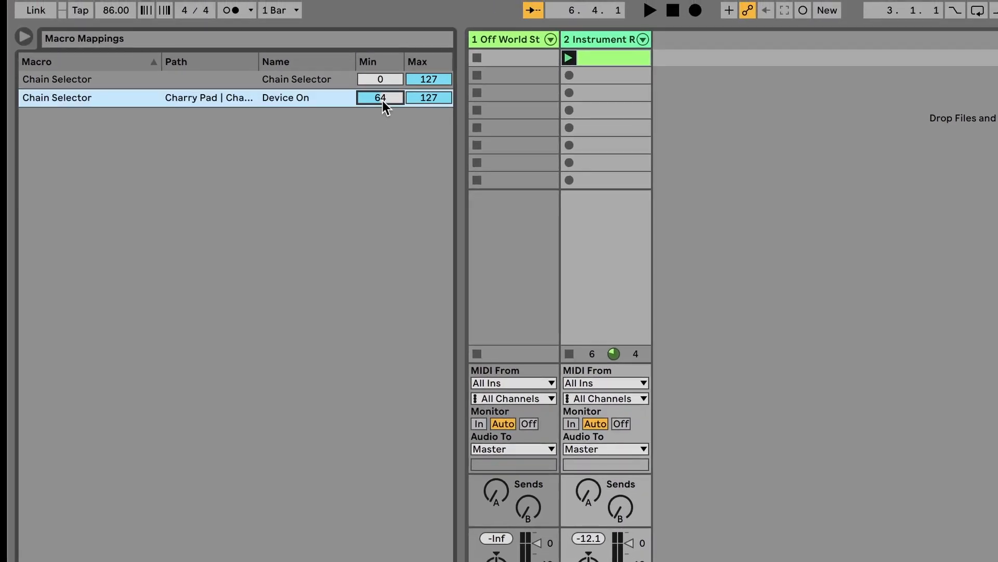
- Scroll down to Charry Pad's power mapping range in the Macro Mappings list
{"action": "scroll", "scroll_direction": "down", "scroll_amount": 3}
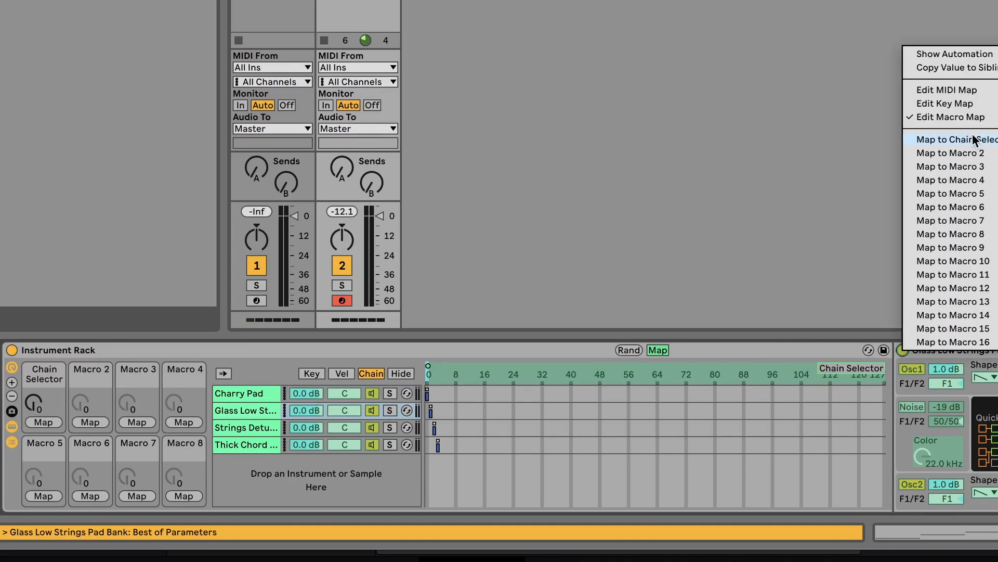
- Map Glass Low Strings Pad's power to Chain Selector, enter 2, and edit Thick Chord Pad's Min
{"action": "left_click", "coordinate": [954, 139]}
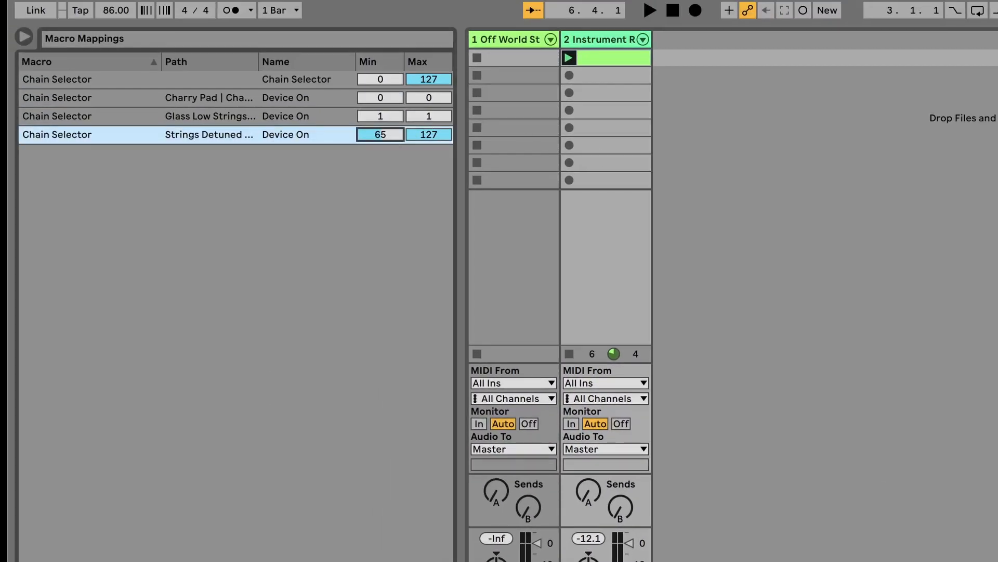
{"action": "type", "text": "2"}
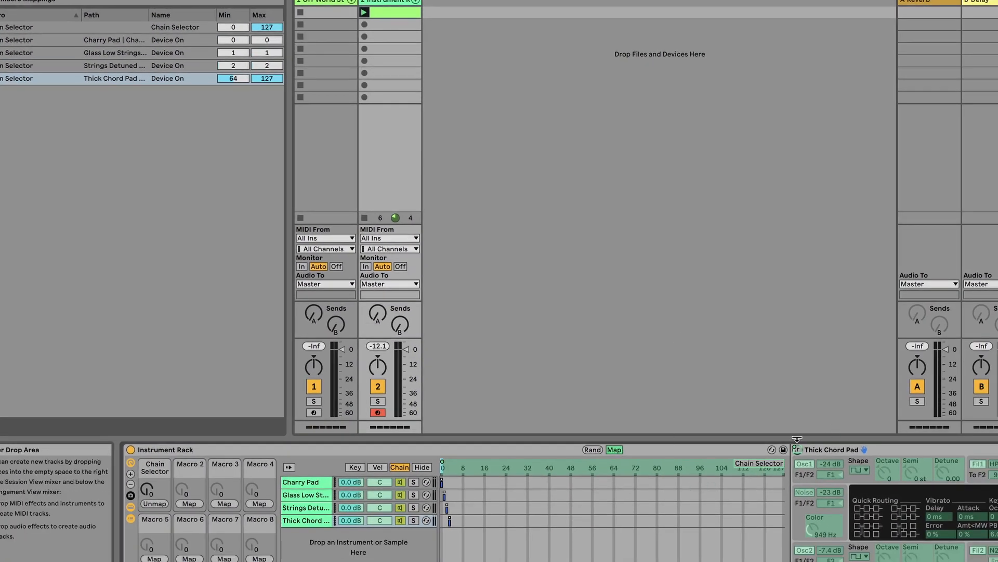
{"action": "left_click", "coordinate": [232, 78]}
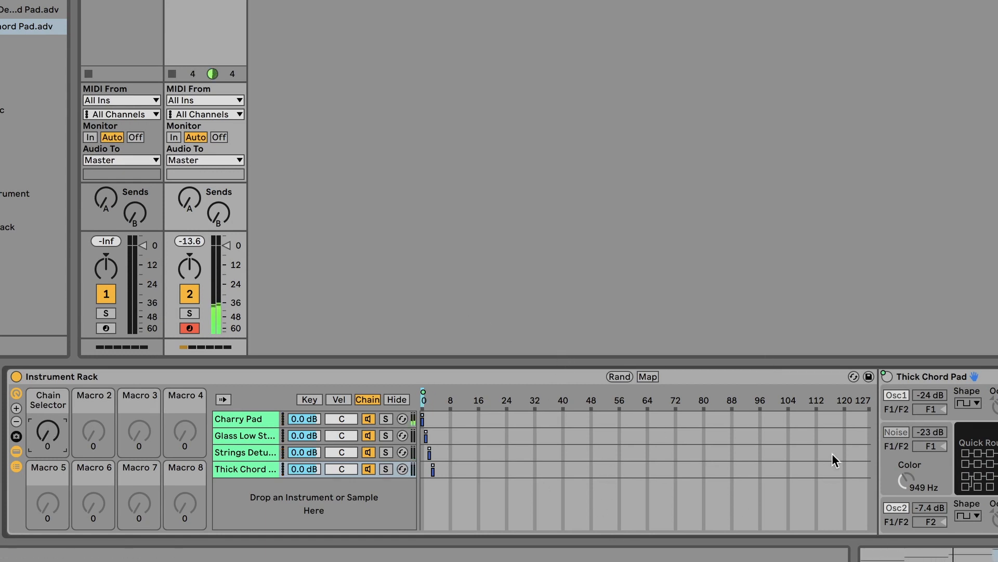
{"action": "mouse_move", "coordinate": [740, 168]}
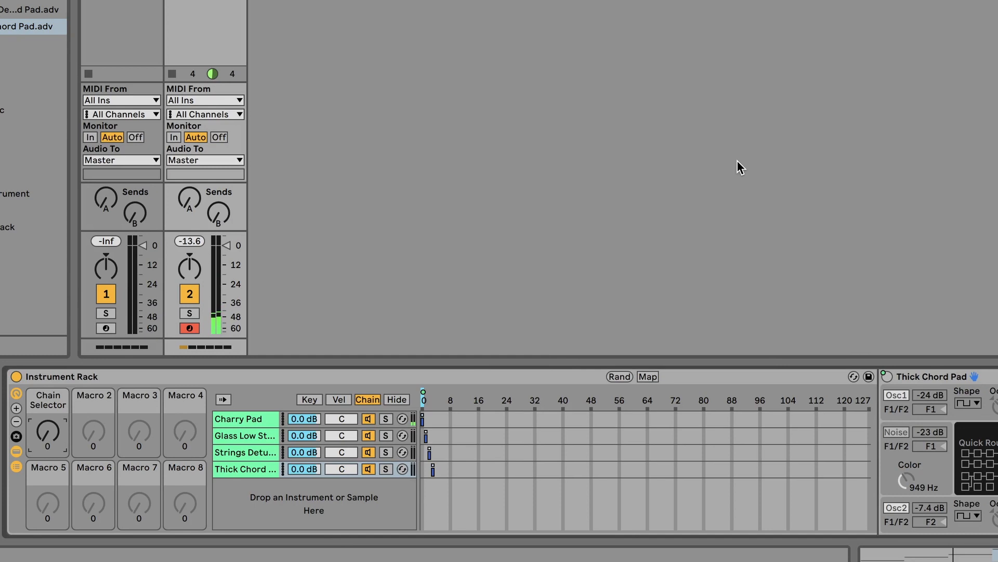
{"action": "mouse_move", "coordinate": [633, 338]}
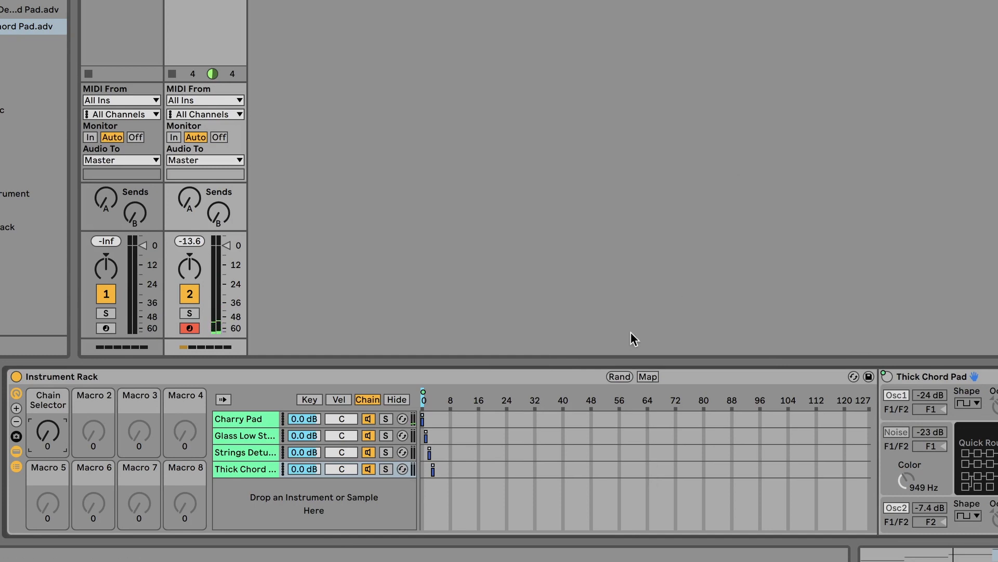
{"action": "mouse_move", "coordinate": [684, 256]}
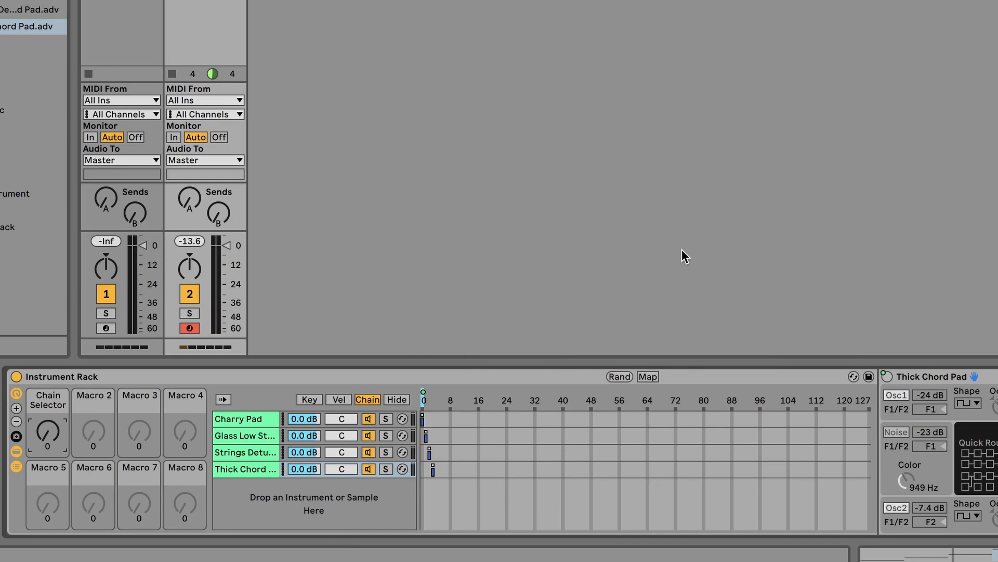